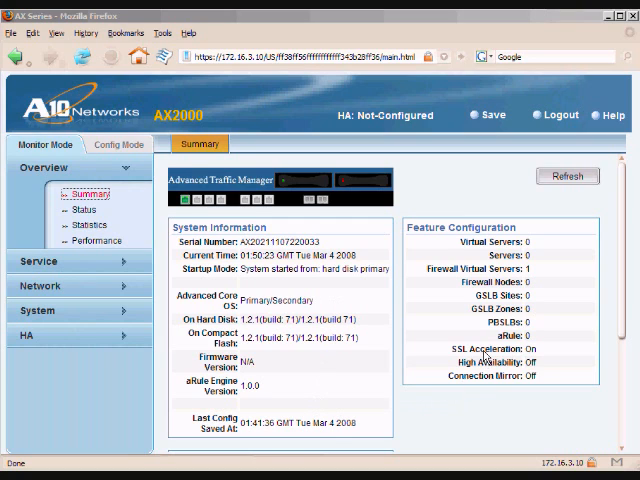
- Switch the AX2000 GUI into Config Mode to reach the service group list
left_click(118, 144)
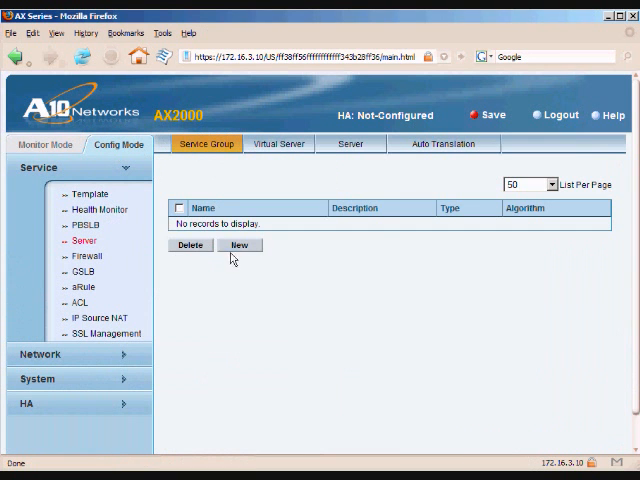
- Create service group group1 with get-head health monitor and member 172.16.3.100 on port 80
left_click(239, 245)
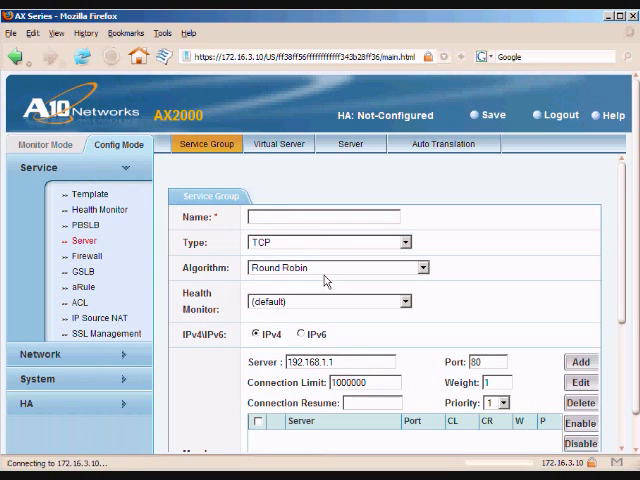
type("goup")
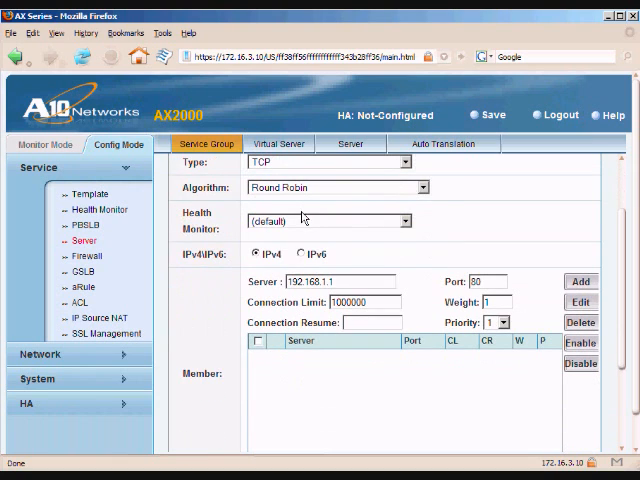
left_click(325, 220)
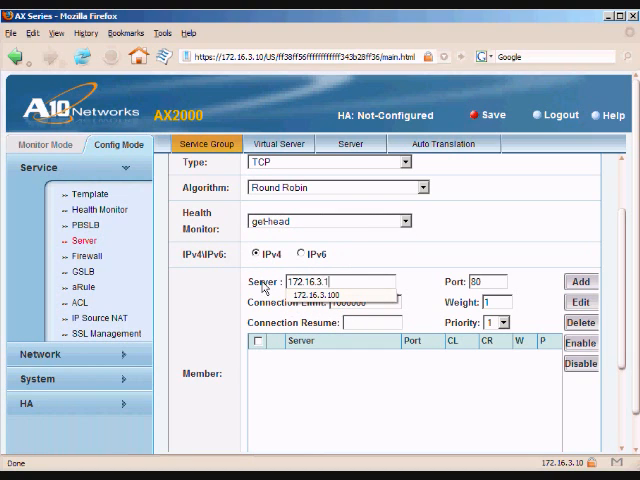
left_click(579, 281)
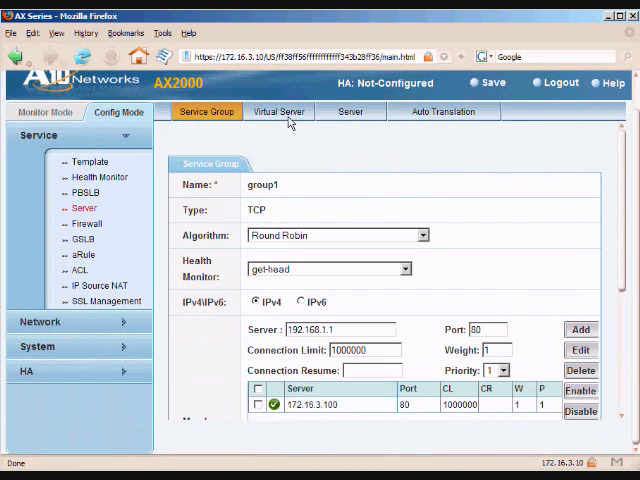
left_click(278, 111)
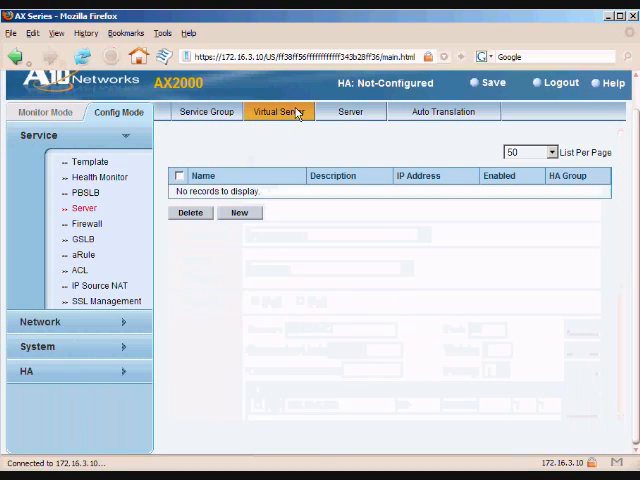
- Define new virtual server vip1 with IP address 172.16.3.200
left_click(238, 212)
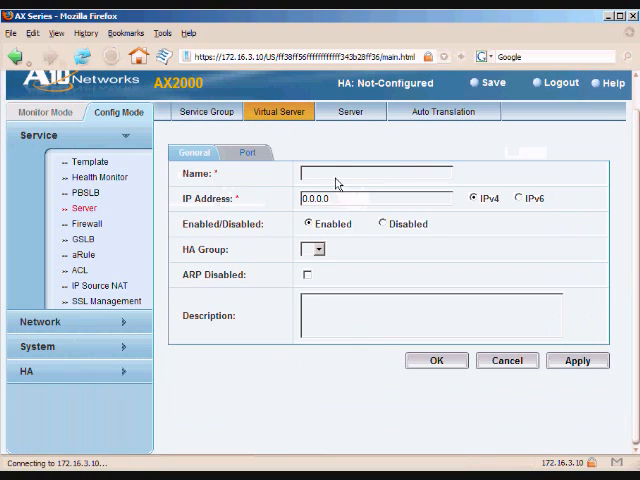
type("vip1")
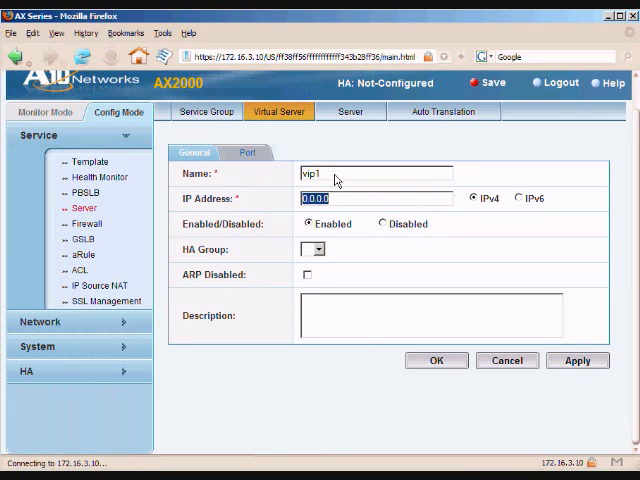
type("172.16.3.200")
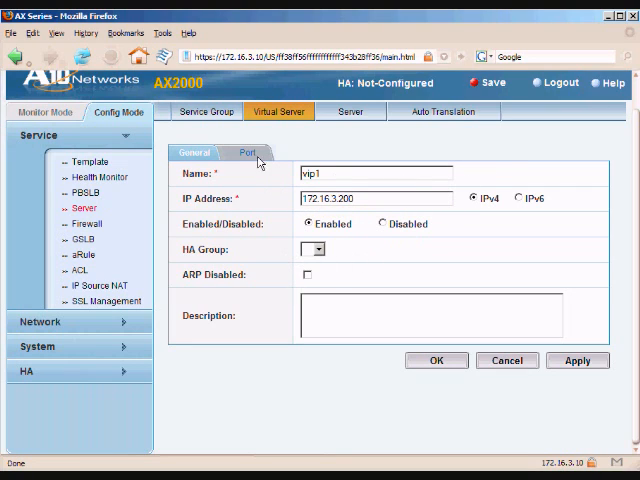
left_click(245, 152)
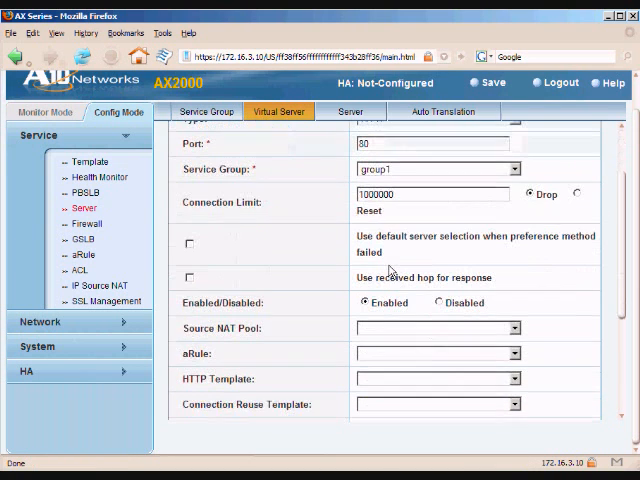
- Scroll down vip1's port settings toward the cookie persistence template option
scroll("down", 3)
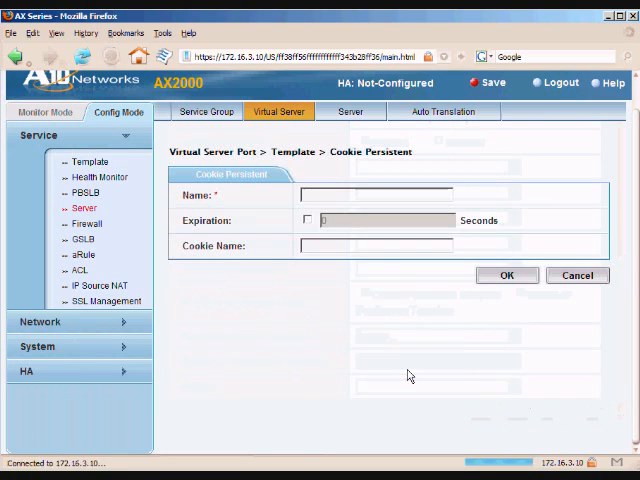
- Name the new cookie persistence template testcookie
left_click(375, 194)
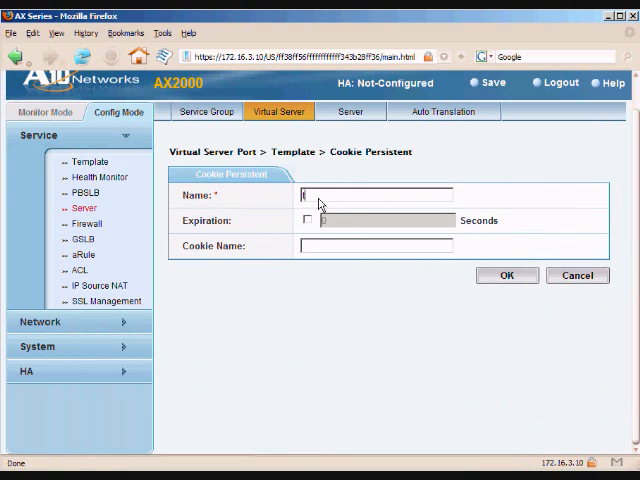
type("testcookie")
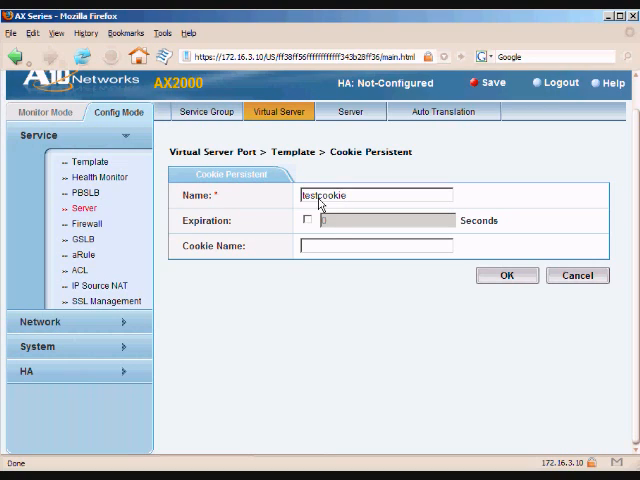
type("testco")
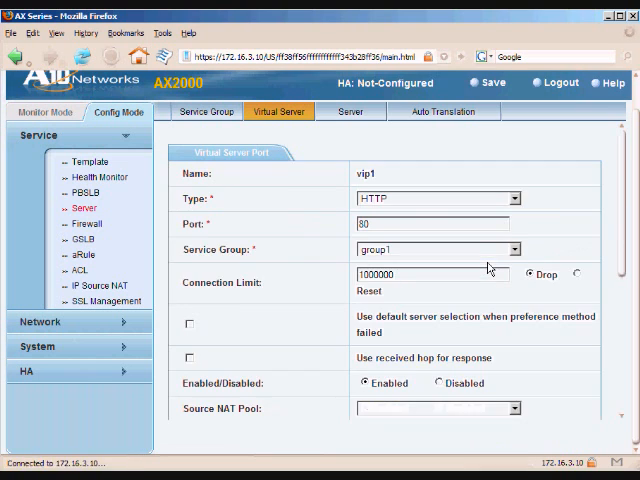
- Confirm port 80 with testcookie persistence and save virtual server vip1
scroll("down", 3)
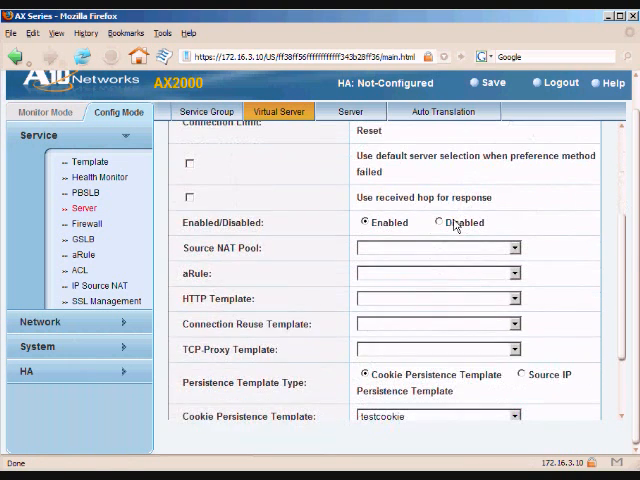
scroll("down", 3)
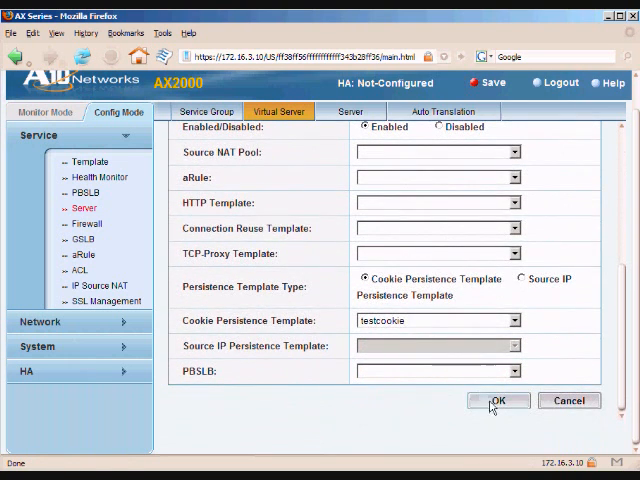
left_click(499, 401)
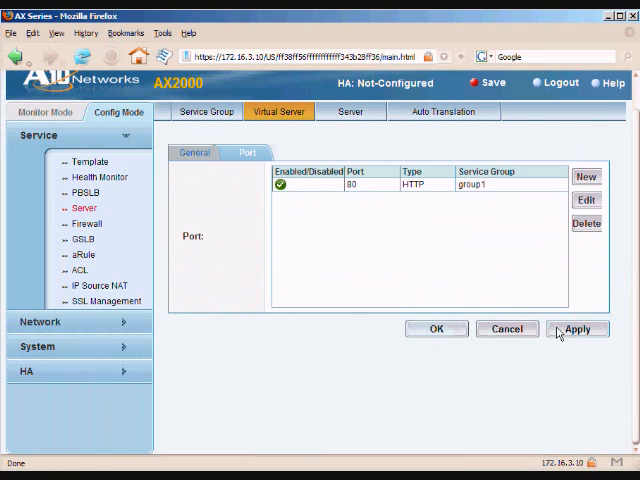
left_click(193, 152)
type("h")
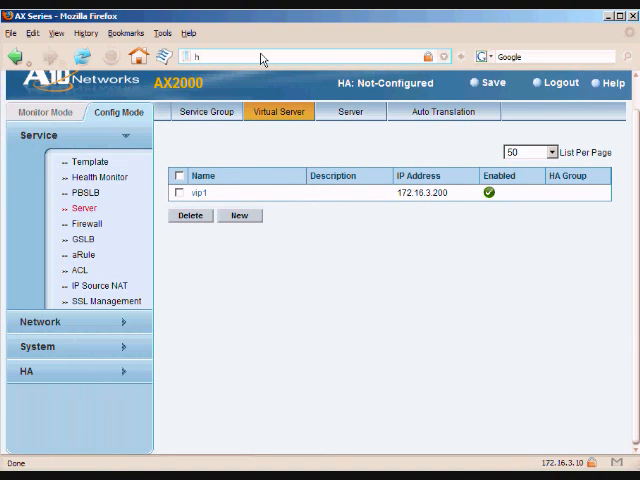
type("ttp://vip1/")
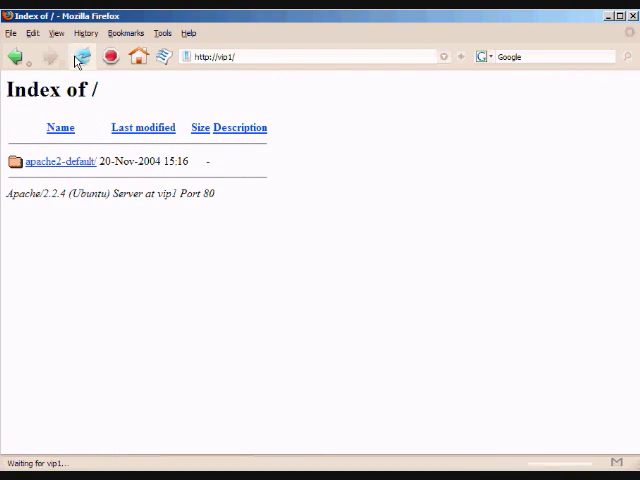
left_click(57, 161)
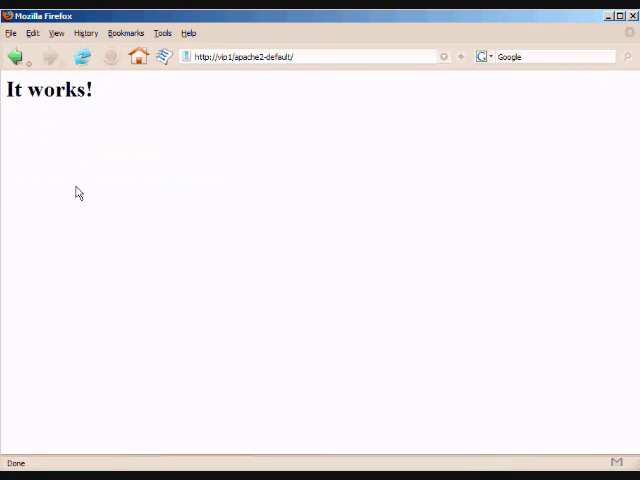